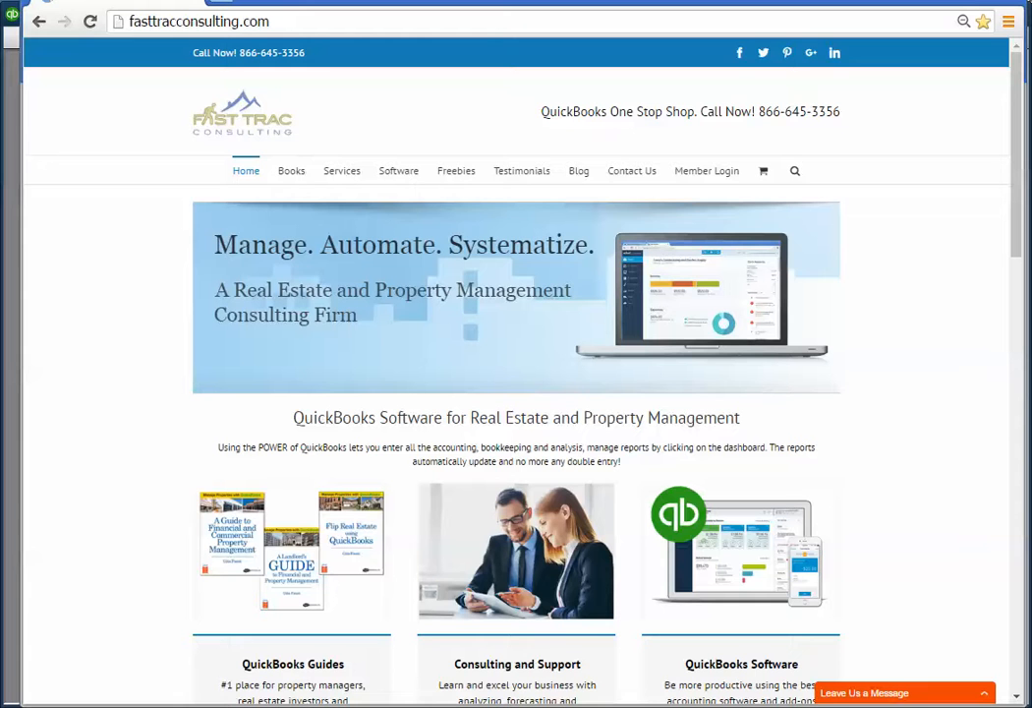
pyautogui.moveTo(134, 224)
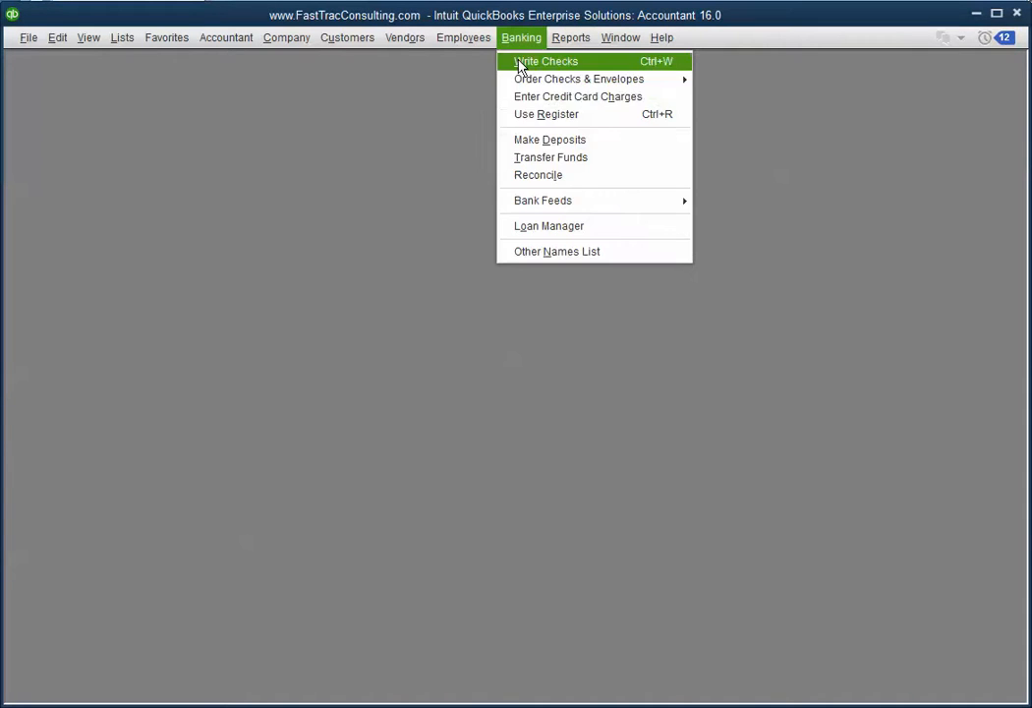
# Switch to QuickBooks and bring up the Banking menu's task list.
pyautogui.click(226, 38)
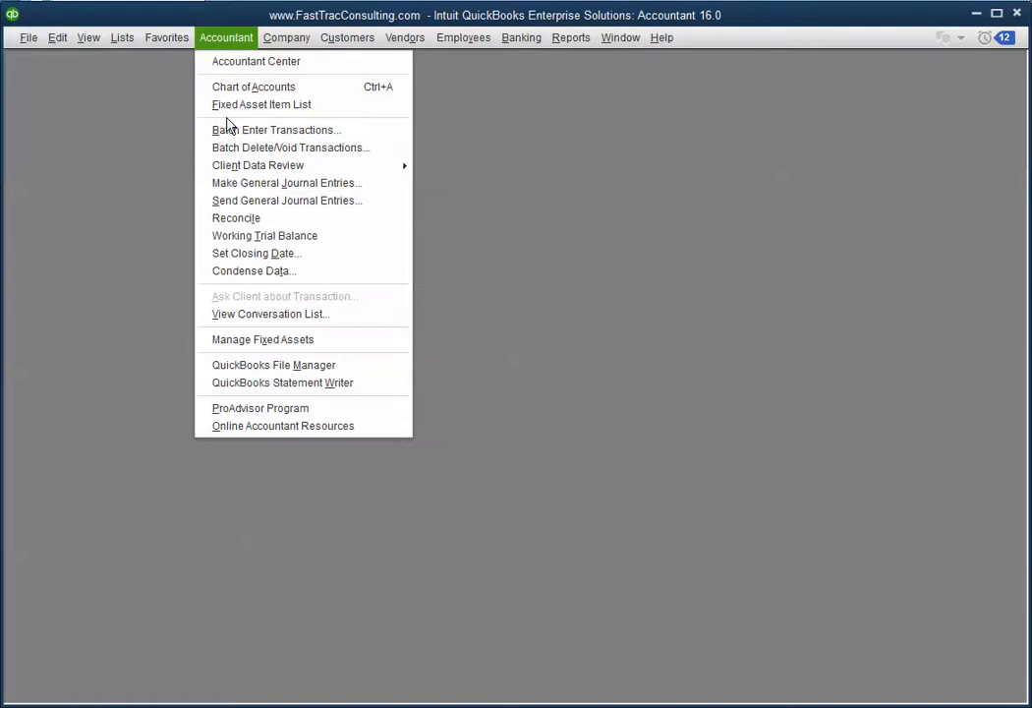
pyautogui.moveTo(275, 130)
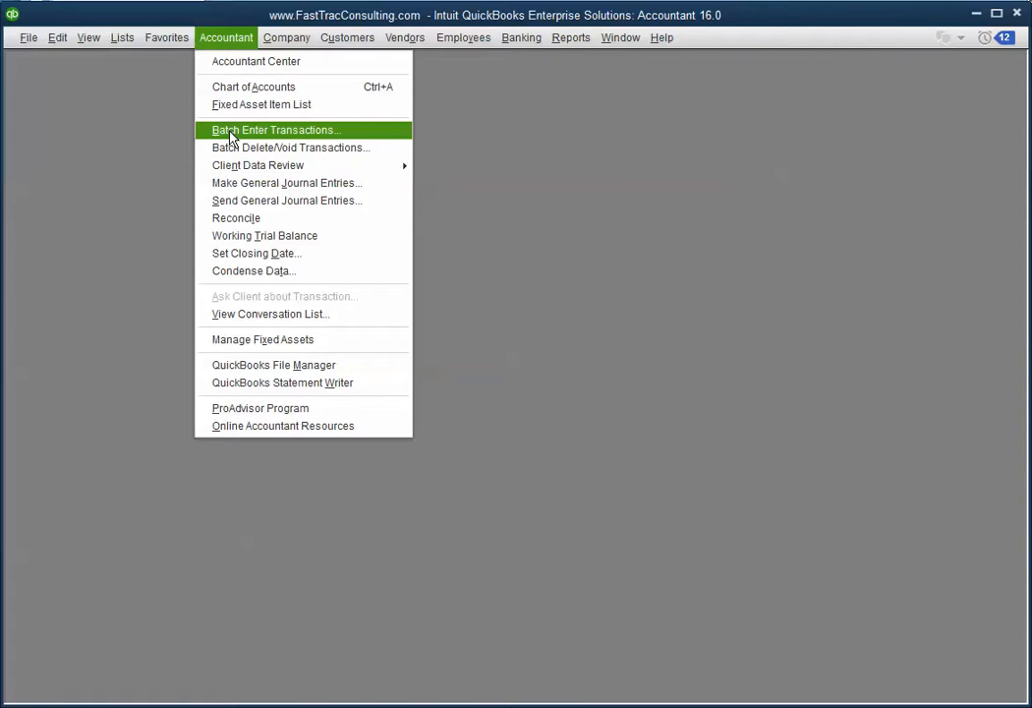
# Start Batch Enter Transactions for Credit Card Charges & Credits on the Home Depot Credit Card.
pyautogui.click(275, 129)
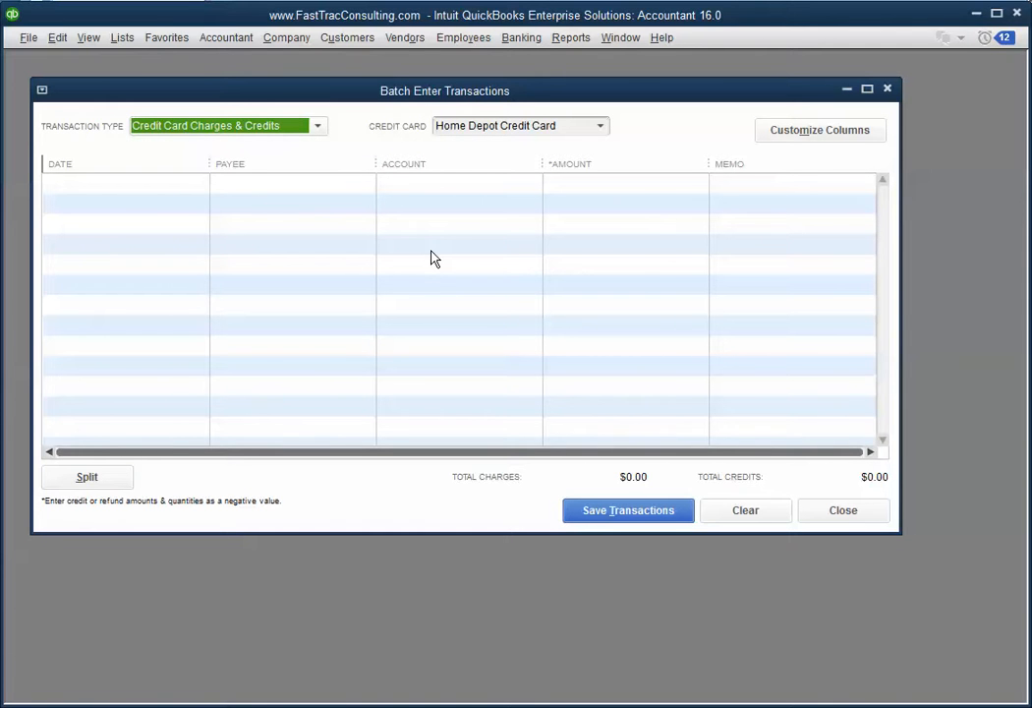
pyautogui.moveTo(165, 230)
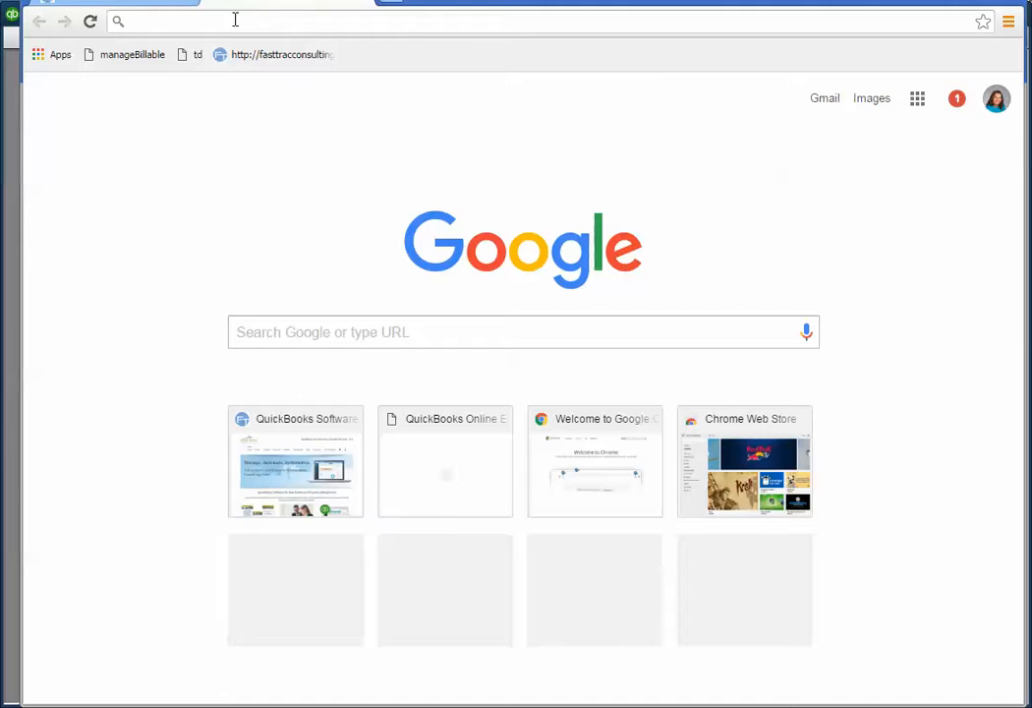
# Search 'transcation pro im', reach transactionpro.com and go to its Products page.
pyautogui.write('translate')
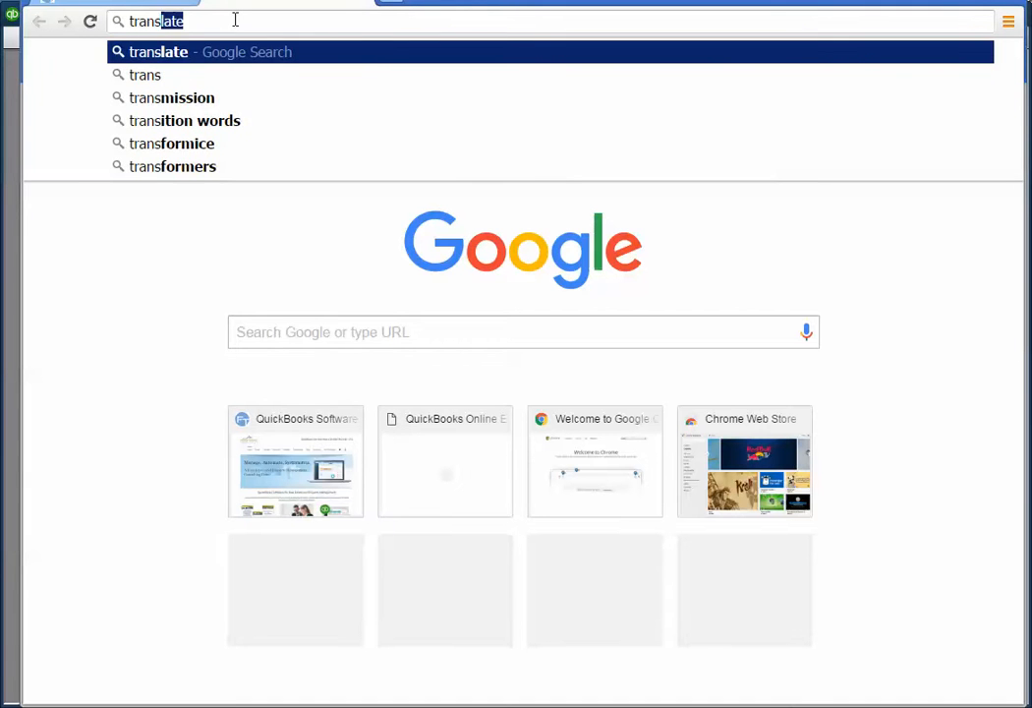
pyautogui.write('transcation pro im')
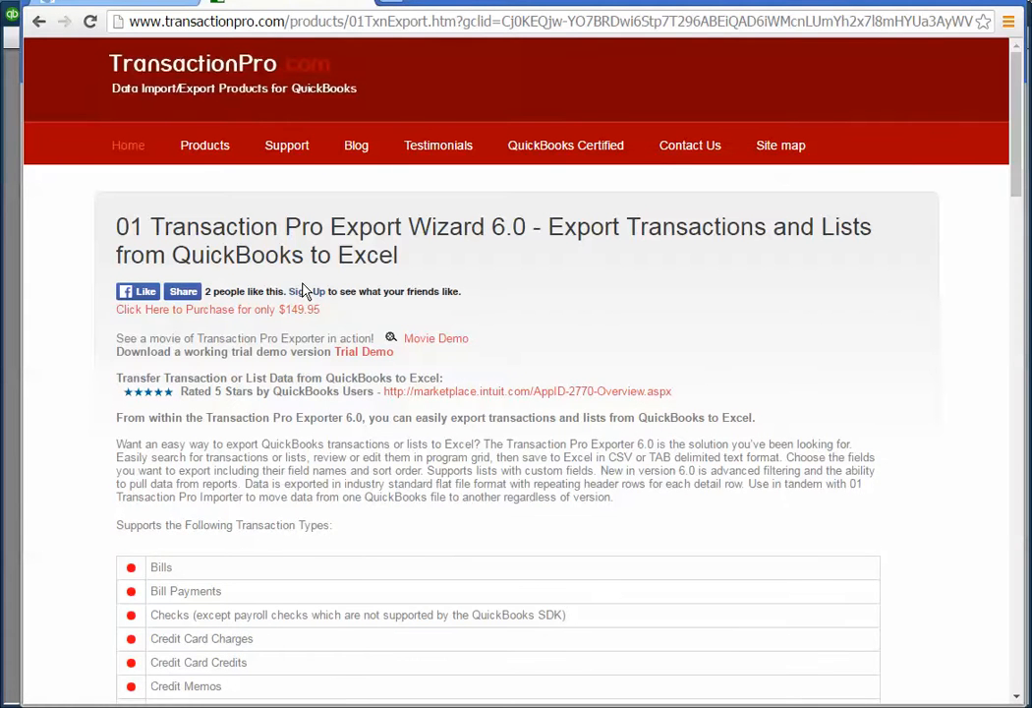
pyautogui.click(204, 146)
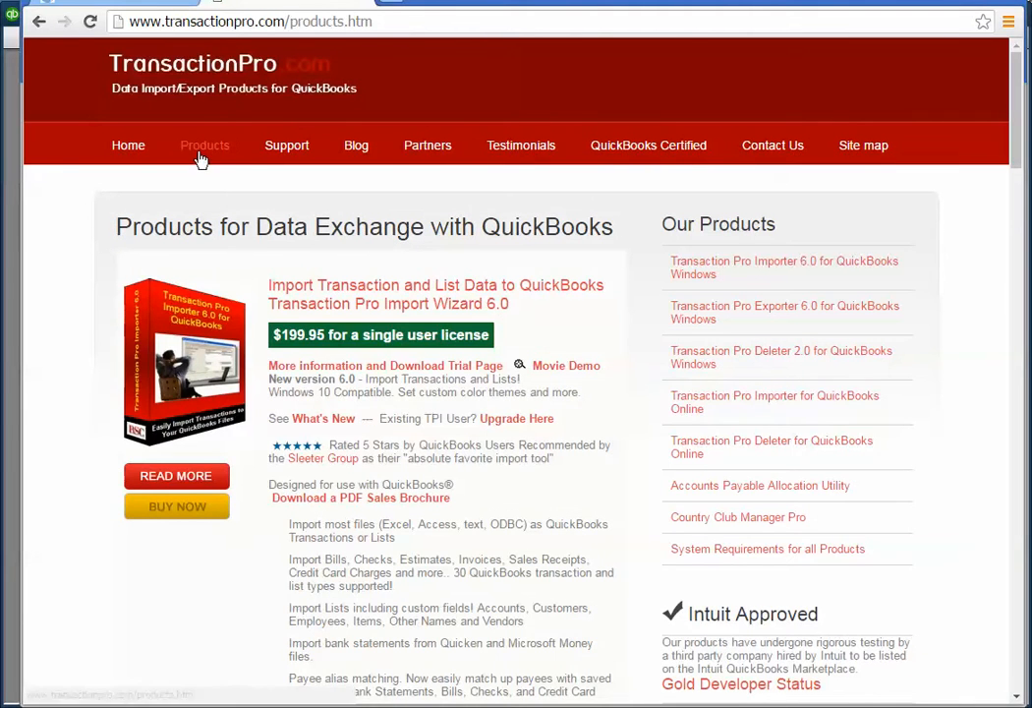